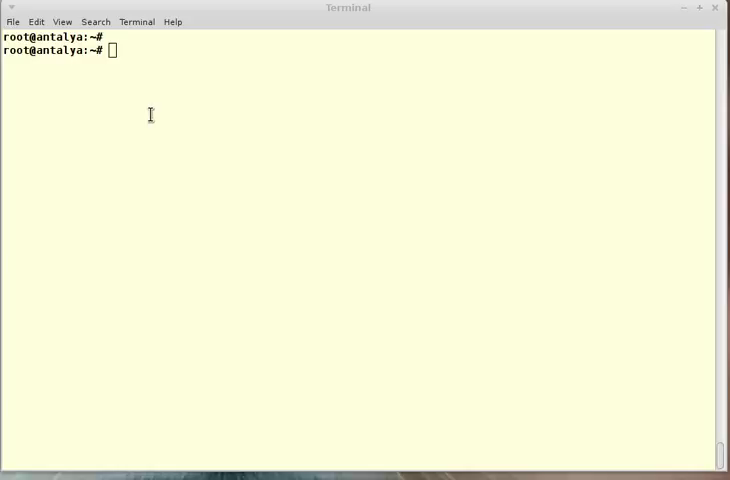
- List the IP addresses, datalinks and physical Ethernet links net0–net4 with ipadm and dladm
{"action": "type", "text": "ipadm show-addr"}
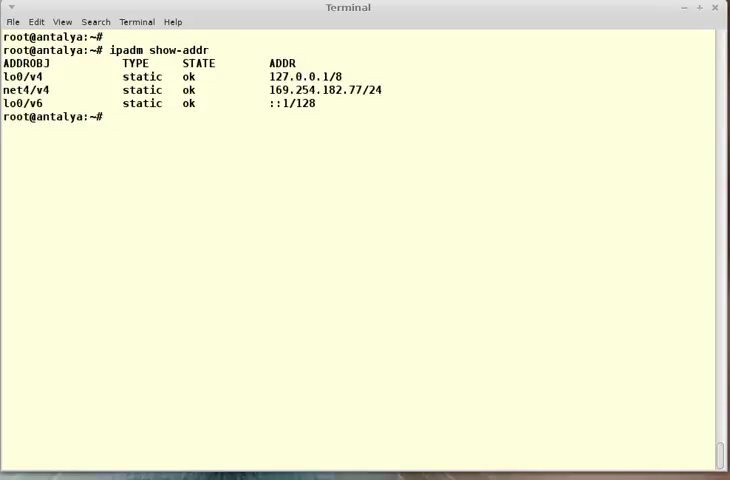
{"action": "type", "text": "ipadm show-addr"}
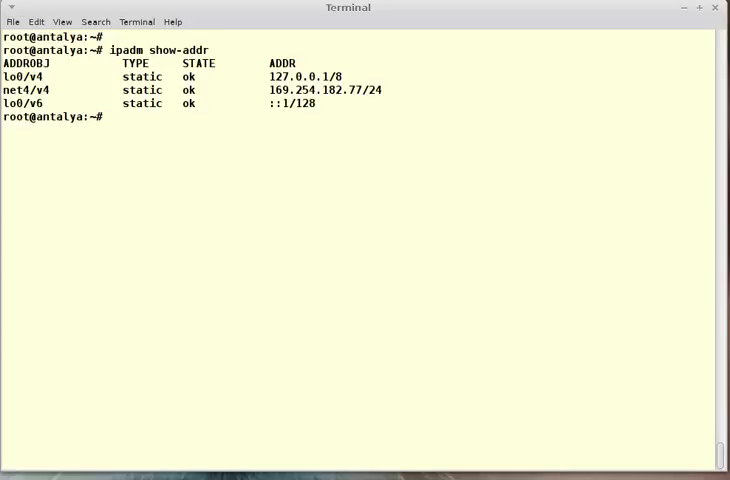
{"action": "type", "text": "ipa"}
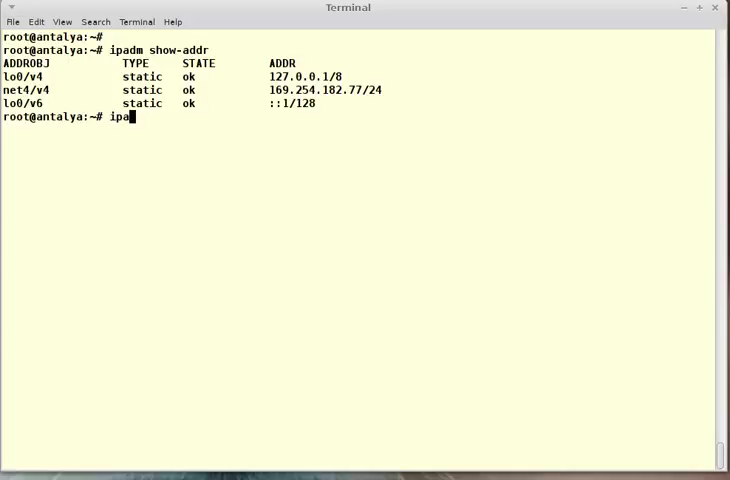
{"action": "type", "text": "dladm showlink"}
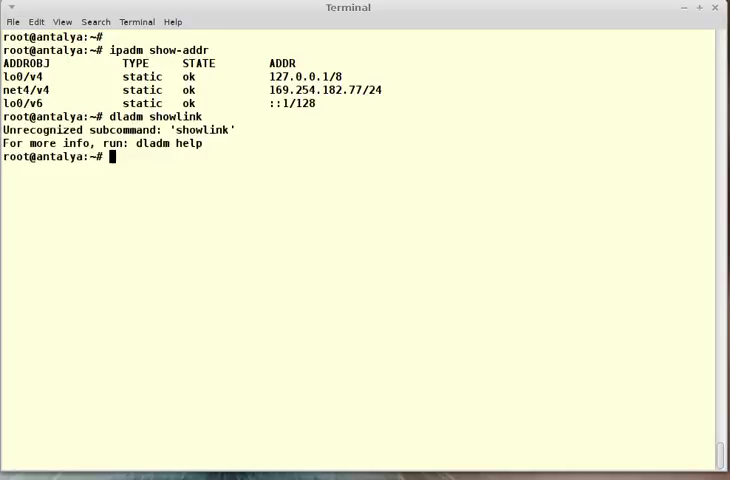
{"action": "type", "text": "dladm show-link"}
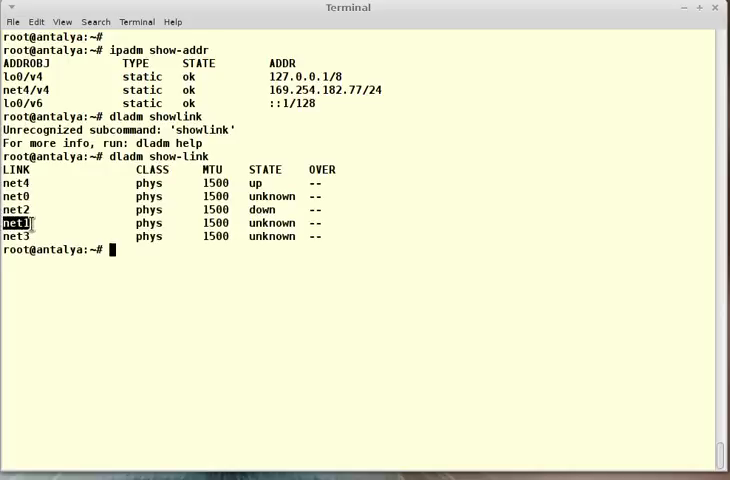
{"action": "type", "text": "dladm show-li"}
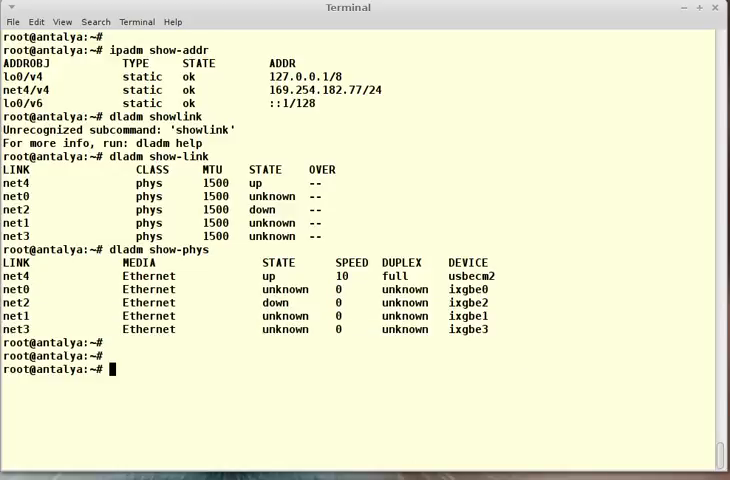
- Try deleting the IP interfaces on net0 and net1; both report no such interface
{"action": "type", "text": "i"}
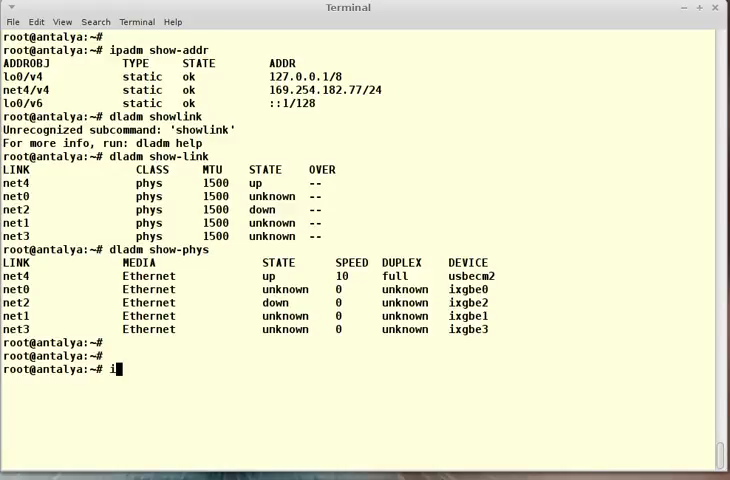
{"action": "type", "text": "padm delete-ip"}
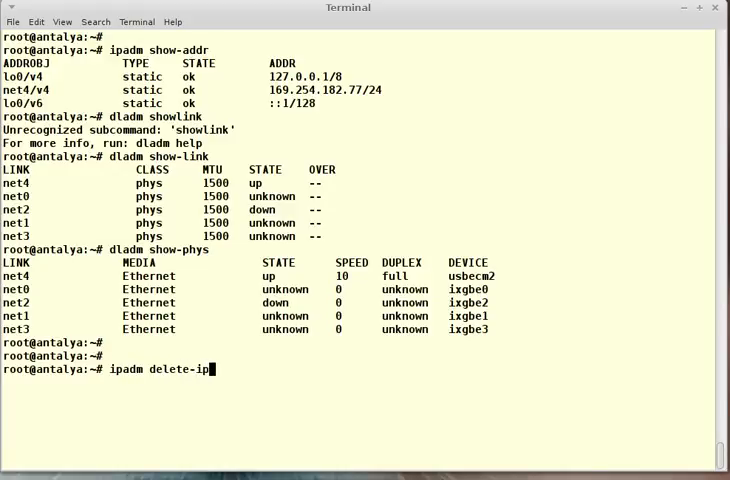
{"action": "type", "text": "net"}
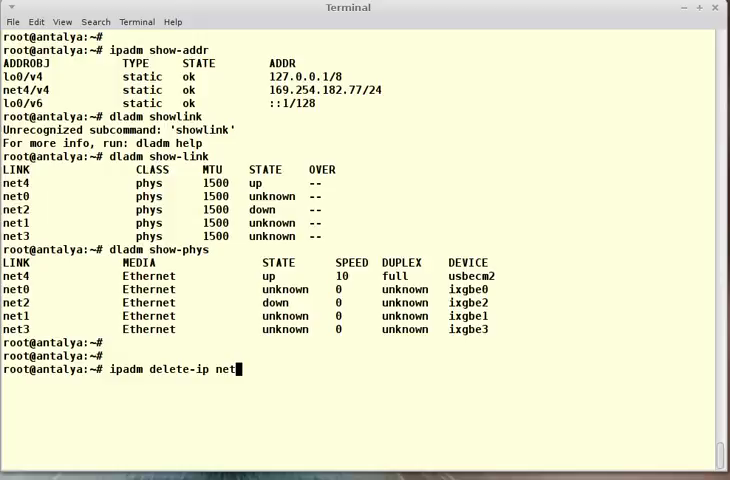
{"action": "type", "text": "0"}
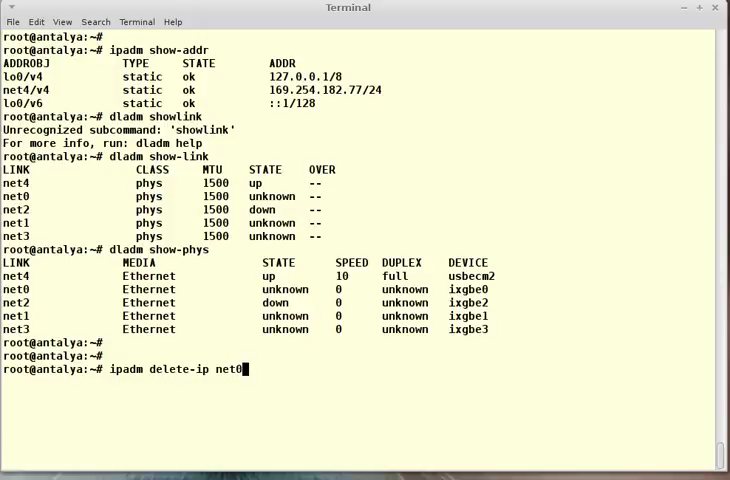
{"action": "key", "text": "Return"}
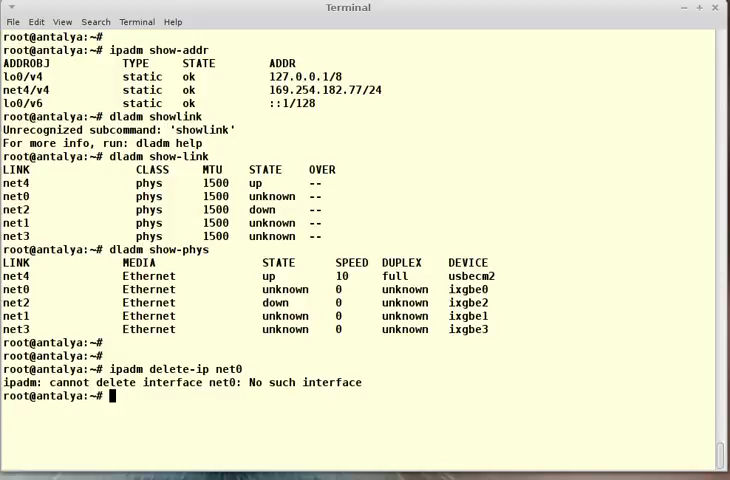
{"action": "type", "text": "ipadm delete-ip net1"}
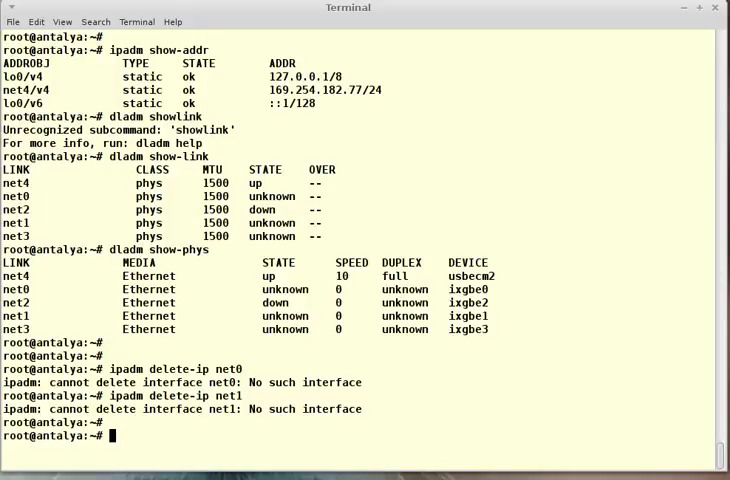
{"action": "type", "text": "dladm create-"}
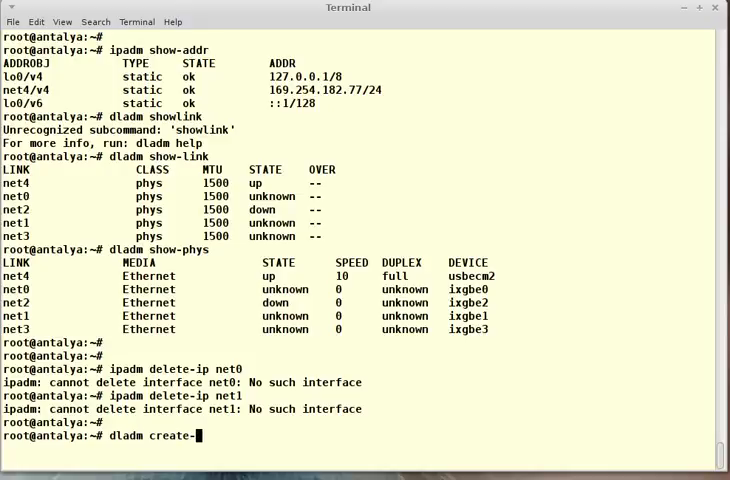
- Run dladm create-aggr without arguments to display its usage syntax
{"action": "type", "text": "aggr"}
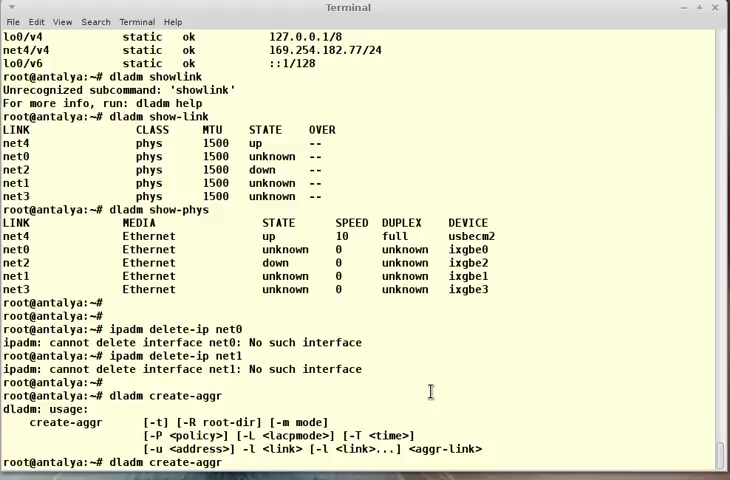
{"action": "key", "text": "Return"}
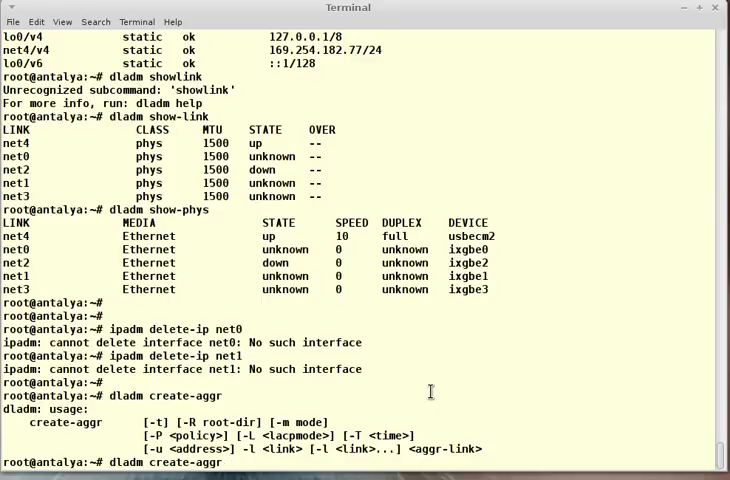
- Create aggregation aggr1 over net0 and net1 with policy L2,L3, omitting any LACP mode
{"action": "type", "text": "-"}
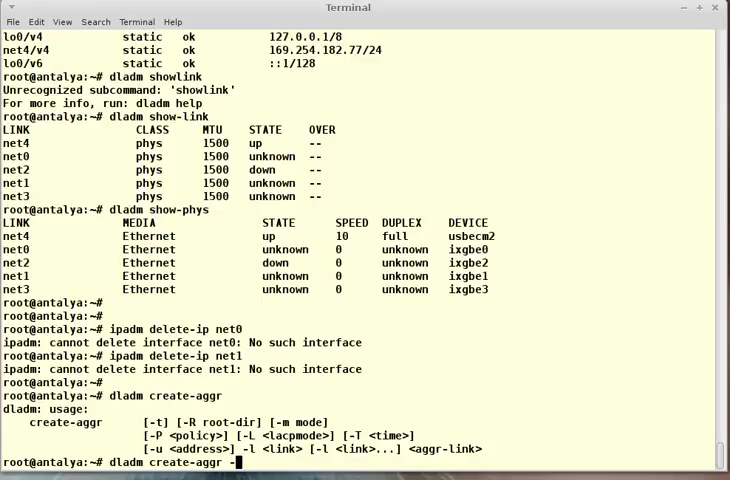
{"action": "type", "text": "m dlmp"}
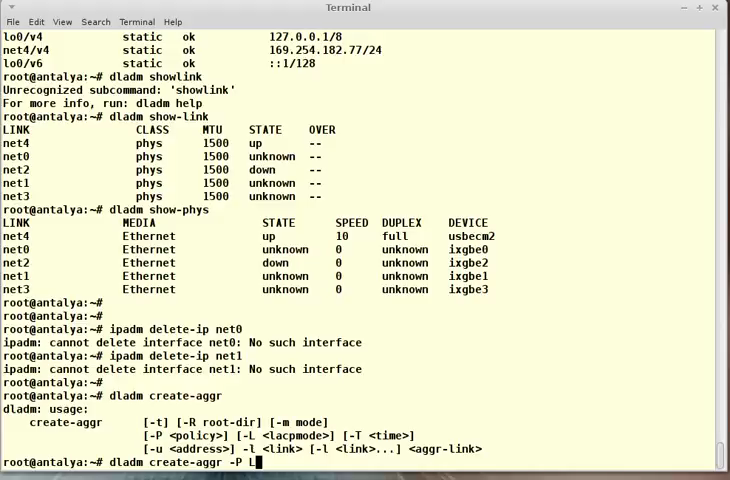
{"action": "type", "text": "2,L3"}
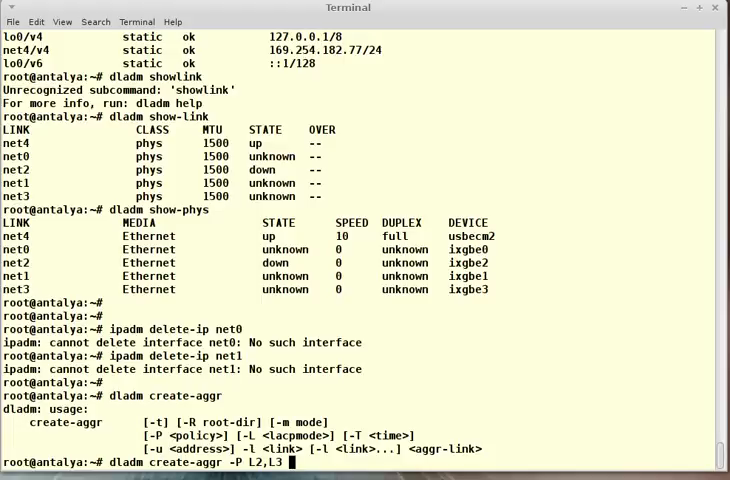
{"action": "type", "text": "-L"}
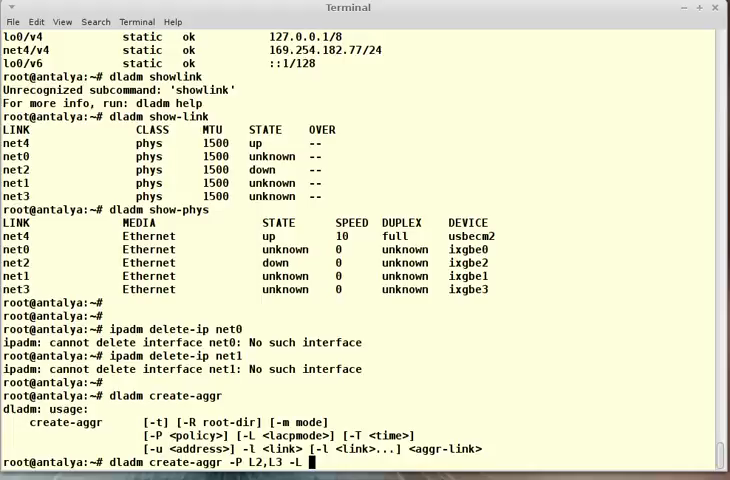
{"action": "type", "text": "acti"}
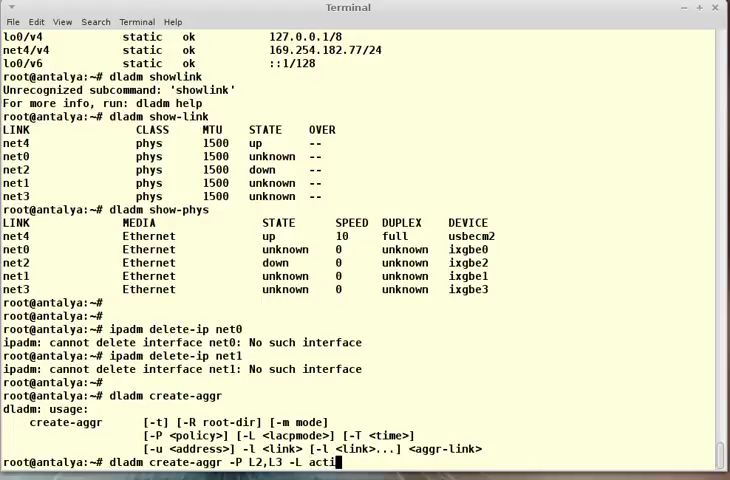
{"action": "key", "text": "BackSpace"}
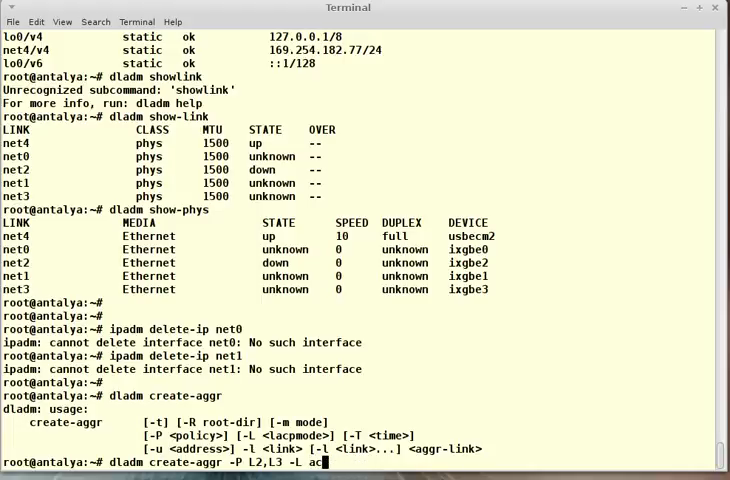
{"action": "key", "text": "BackSpace"}
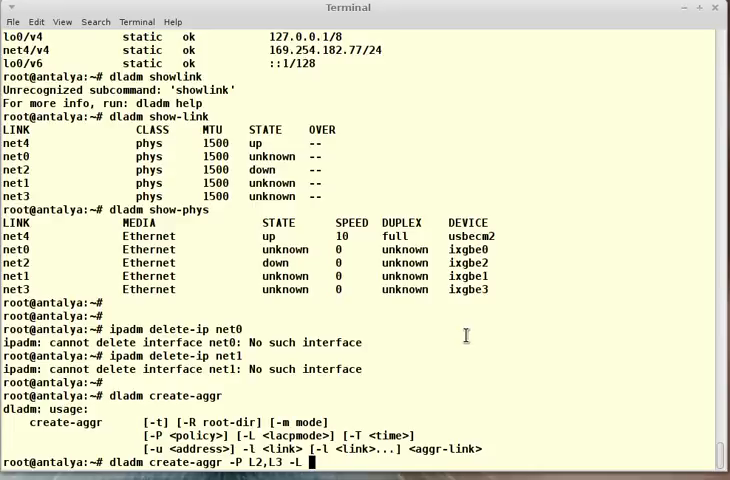
{"action": "type", "text": "passive"}
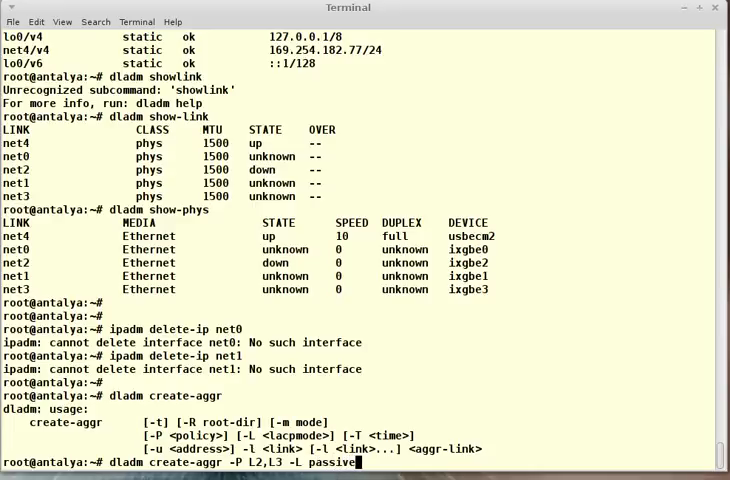
{"action": "key", "text": "BackSpace"}
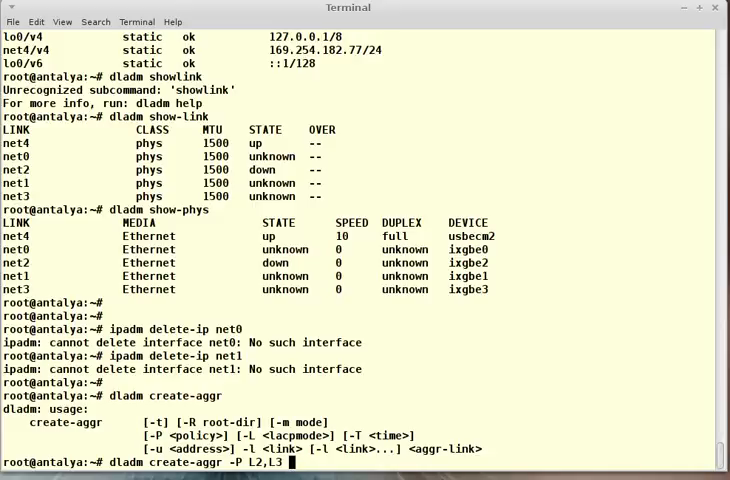
{"action": "type", "text": "-l"}
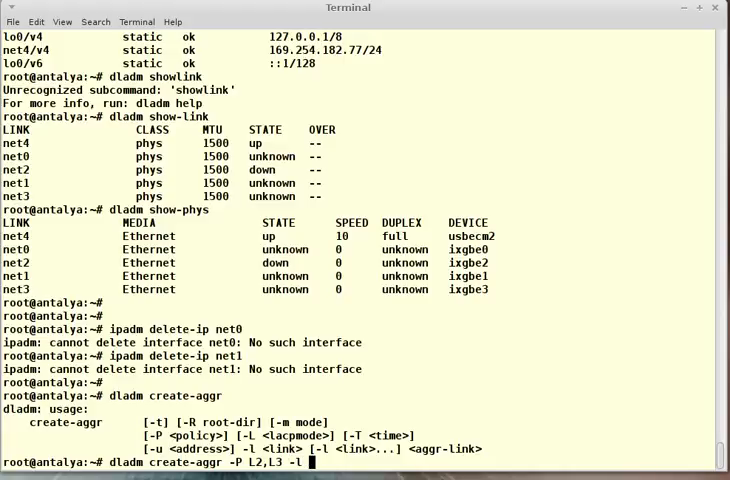
{"action": "type", "text": "net0"}
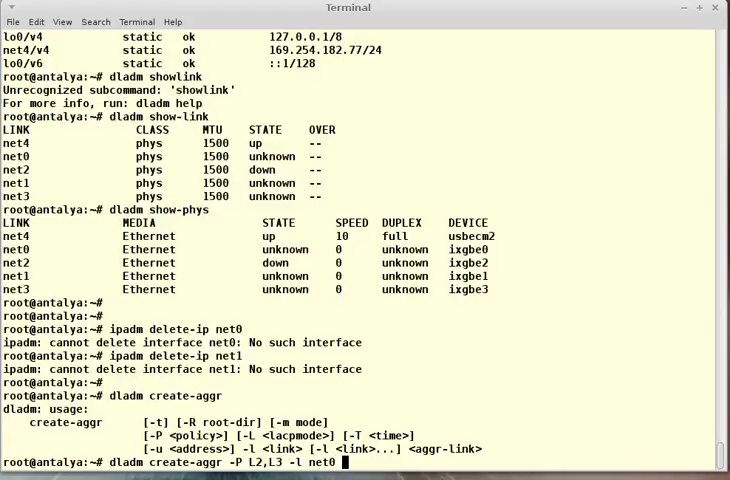
{"action": "type", "text": "-l net1 aggr1"}
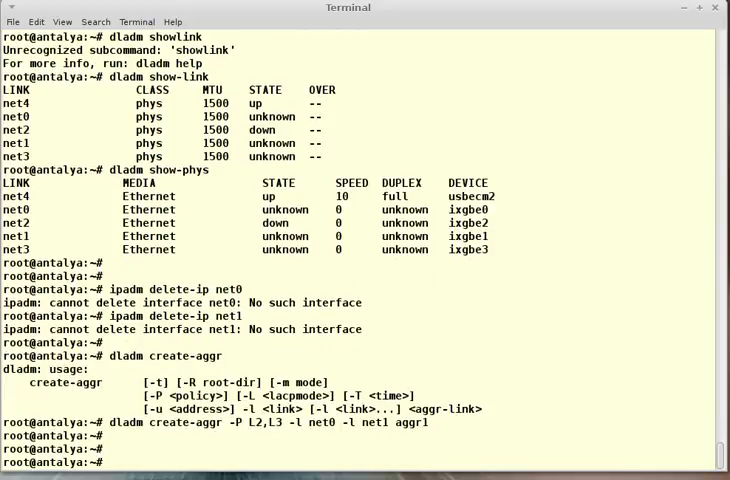
- Show aggregation details and link list confirming aggr1 up, net0 attached, net1 standby
{"action": "type", "text": "dladm show-aggr -x"}
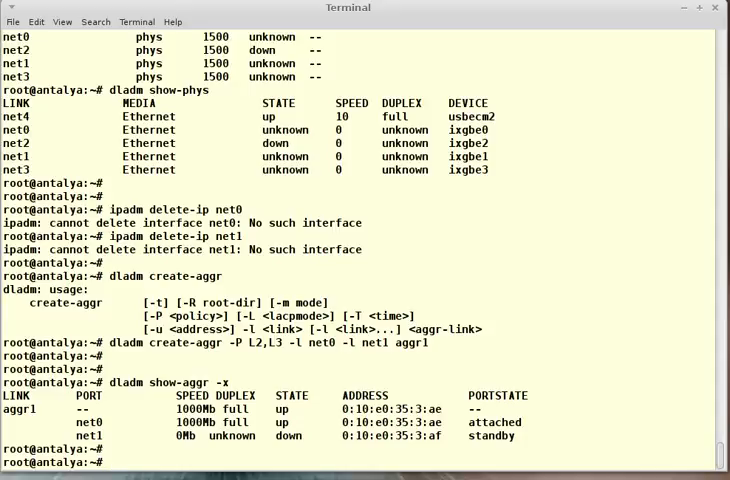
{"action": "type", "text": "d"}
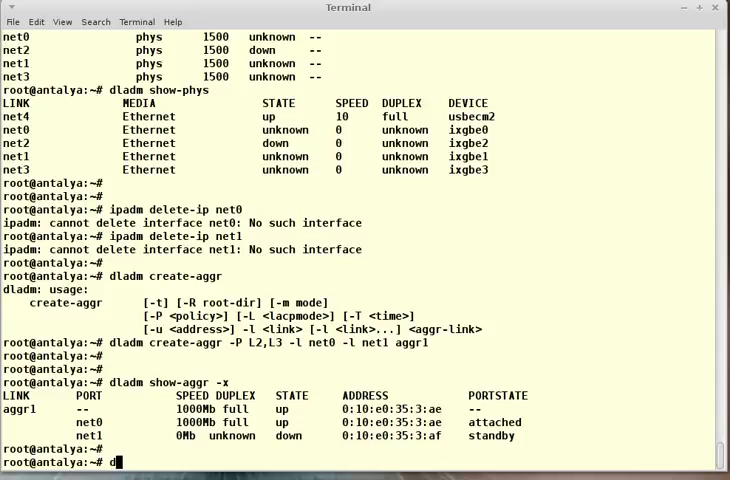
{"action": "type", "text": "dladm show-link"}
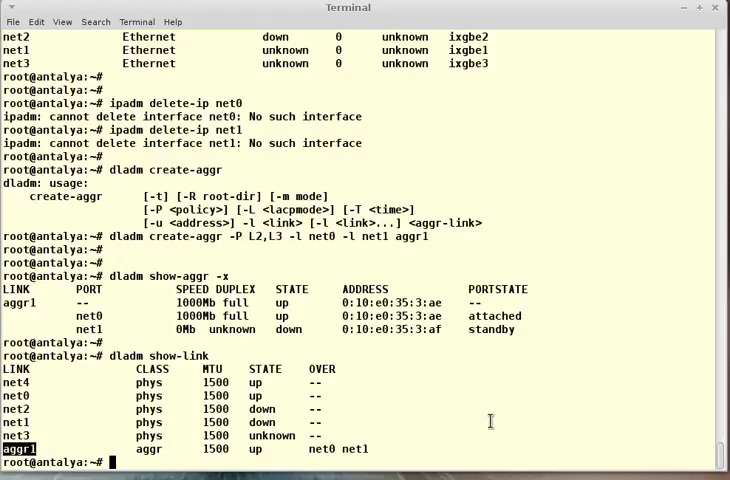
- Create an IP interface on aggr1 and assign static address 10.0.3.24/24 as aggr1/v4
{"action": "type", "text": "ipadm"}
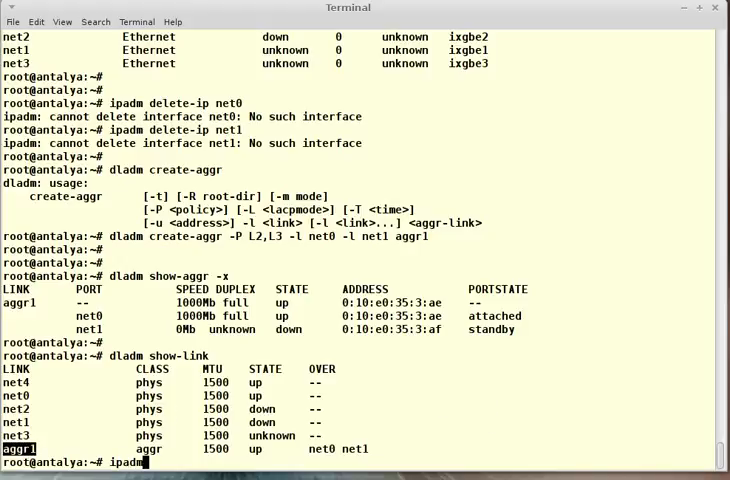
{"action": "type", "text": "create-ip aggr1"}
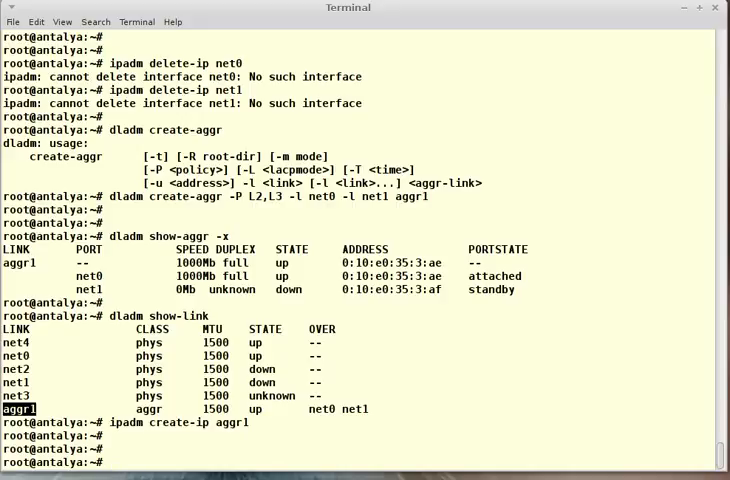
{"action": "type", "text": "ipadm create-addr -T"}
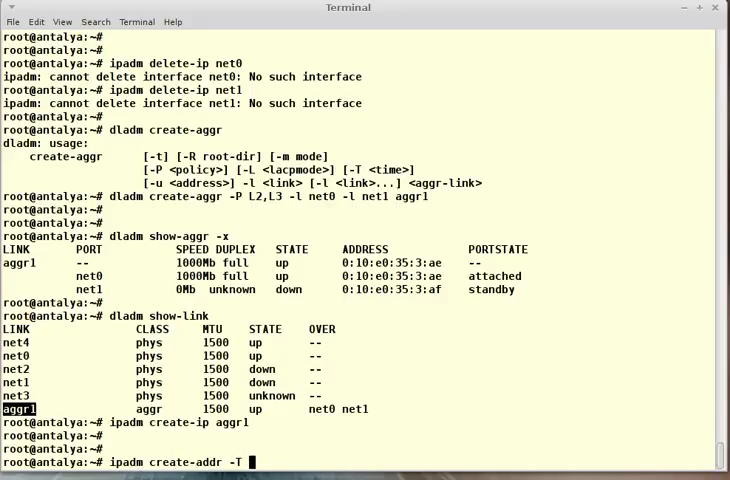
{"action": "type", "text": "satt"}
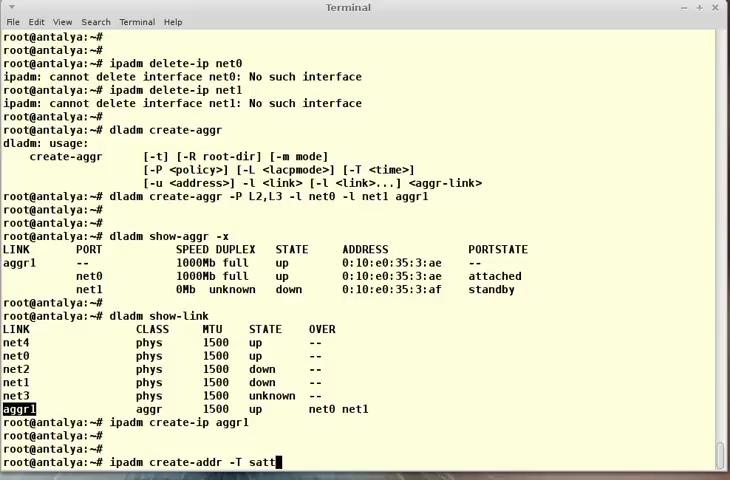
{"action": "type", "text": "ic -a"}
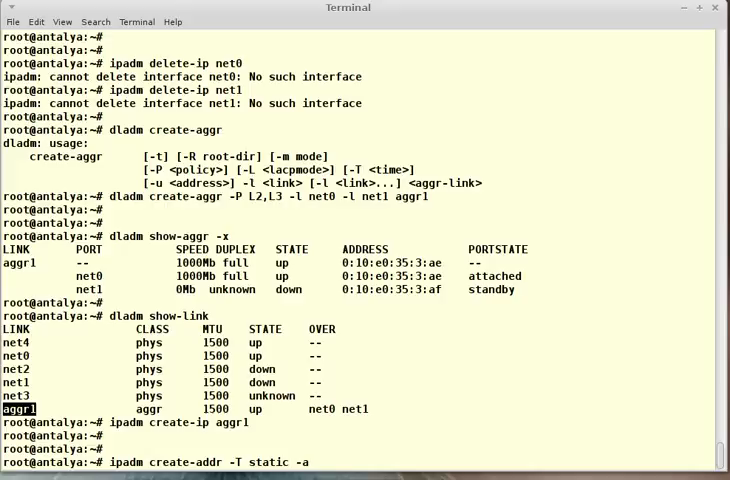
{"action": "type", "text": "10.0.3."}
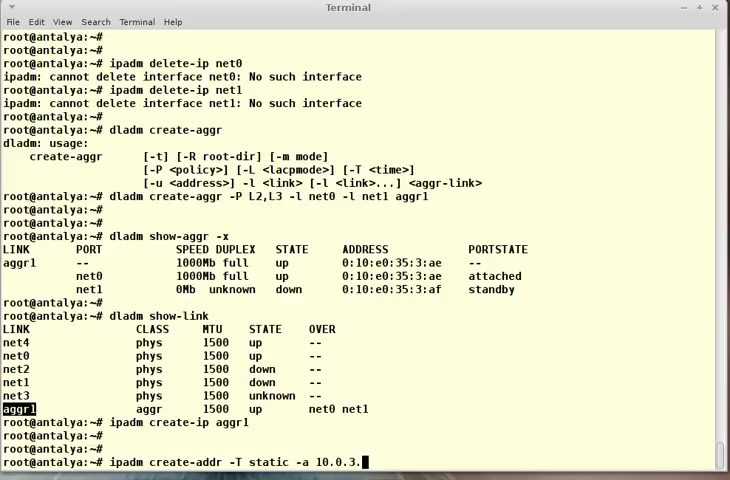
{"action": "type", "text": "24/24"}
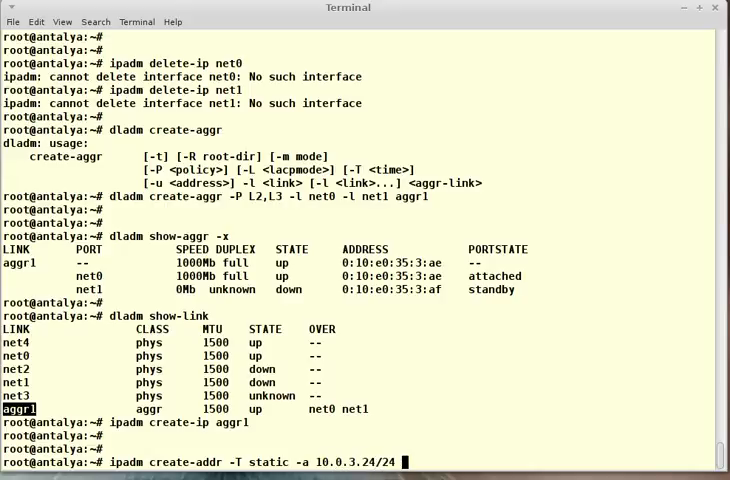
{"action": "type", "text": "net"}
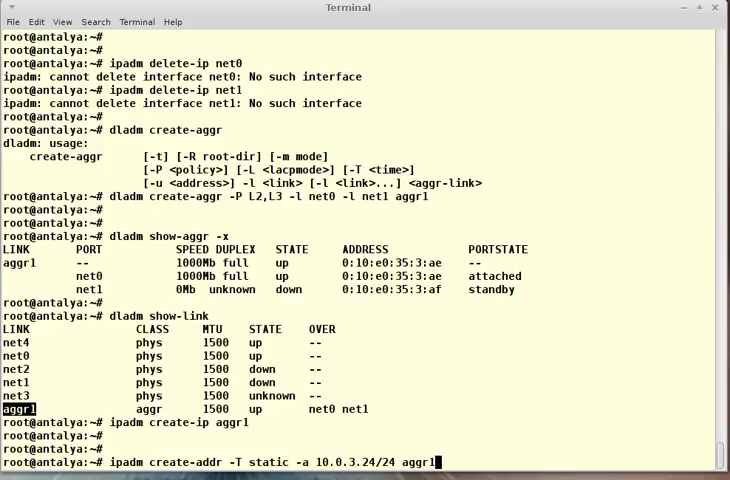
{"action": "type", "text": "/v4"}
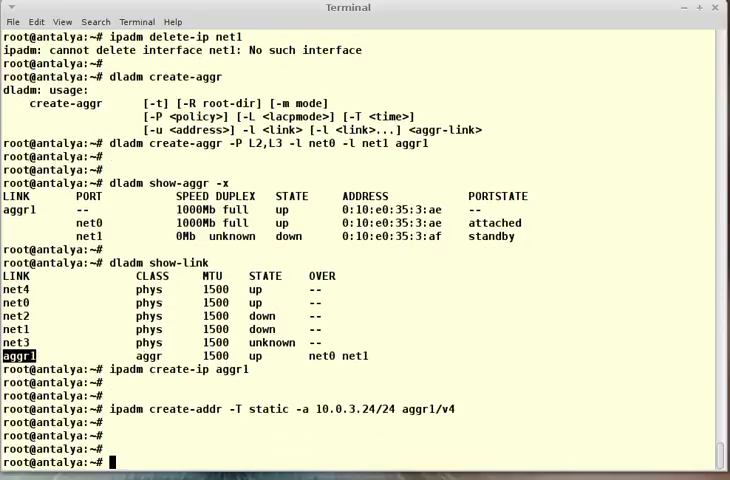
{"action": "type", "text": "pi"}
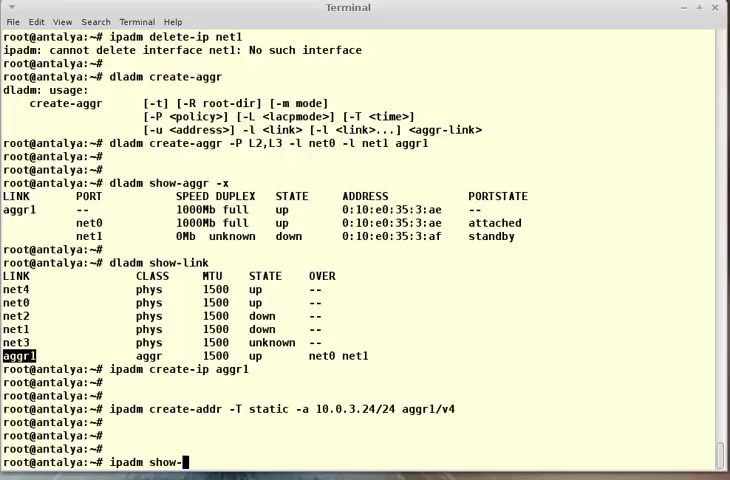
- List addresses showing aggr1/v4 at 10.0.3.24/24, then ping 10.0.3.4 and get alive
{"action": "type", "text": "addr"}
{"action": "key", "text": "Return"}
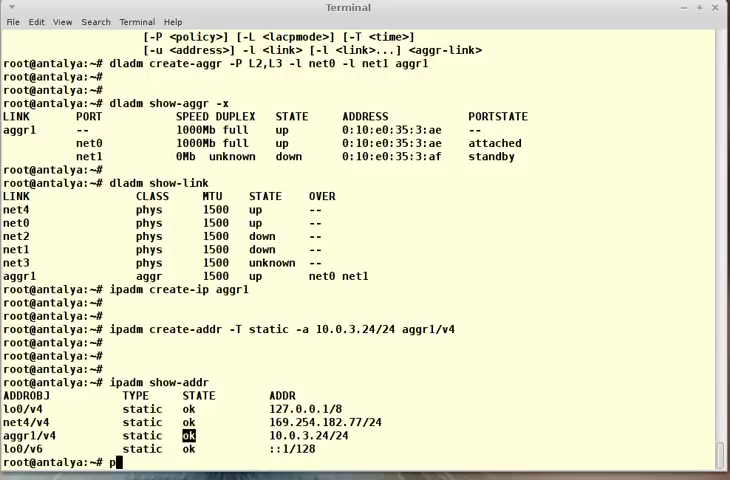
{"action": "type", "text": "ing"}
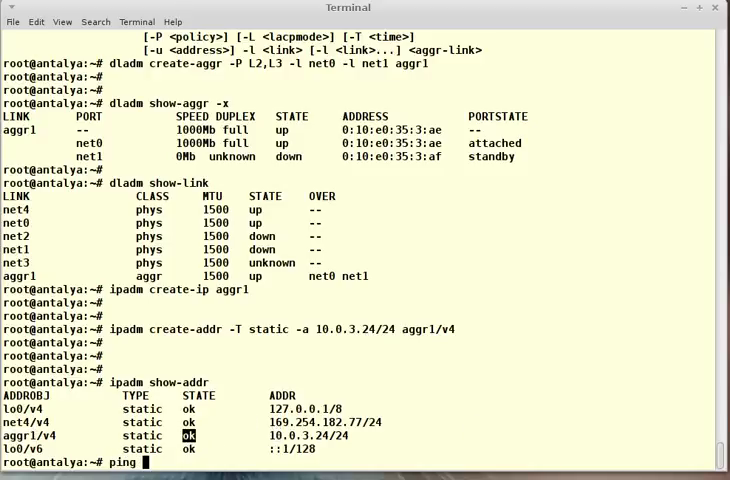
{"action": "type", "text": "10."}
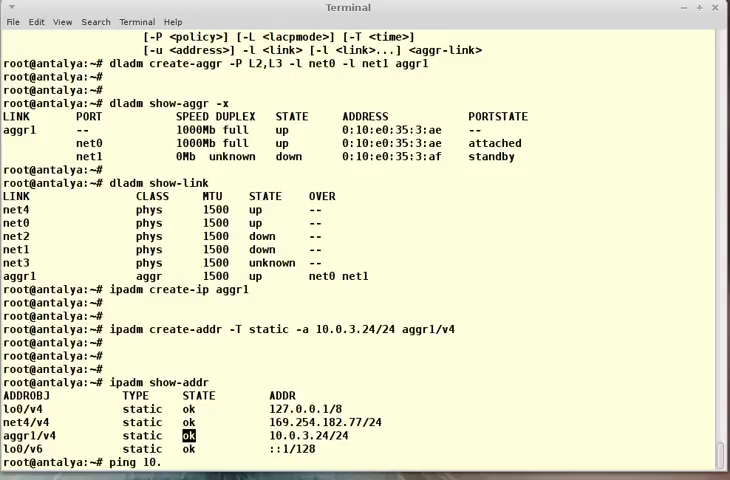
{"action": "type", "text": "0.3."}
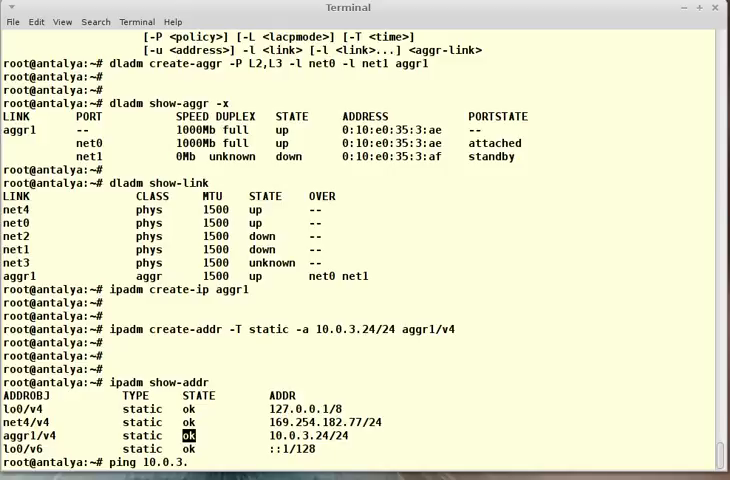
{"action": "key", "text": "Return"}
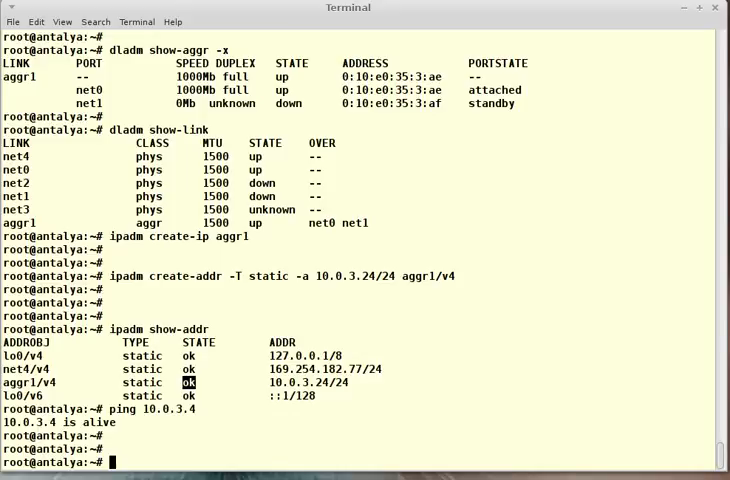
- Set aggr1's LACP mode to off, then to active after 'activate' is rejected
{"action": "type", "text": "dladm mo"}
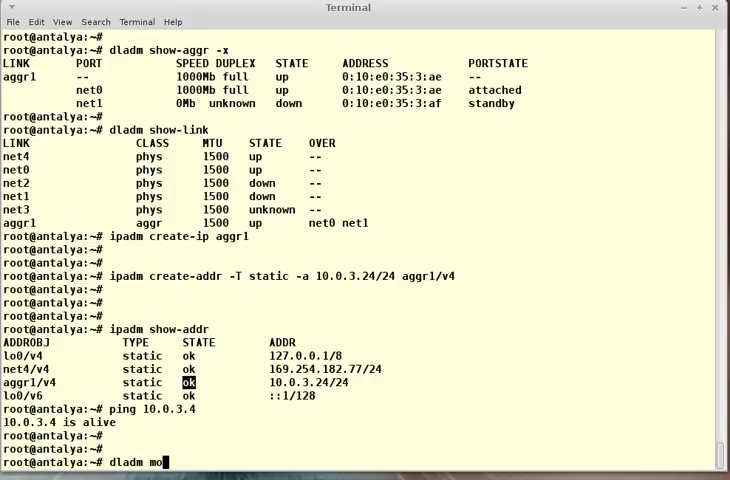
{"action": "type", "text": "dify-aggr"}
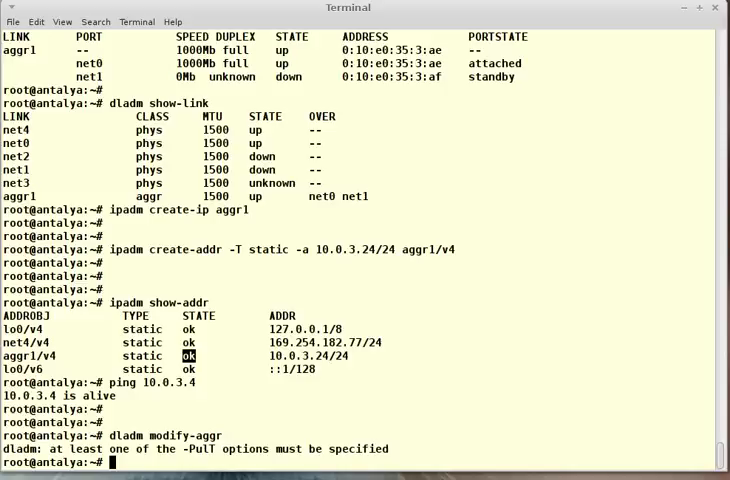
{"action": "type", "text": "dladm modify-aggr"}
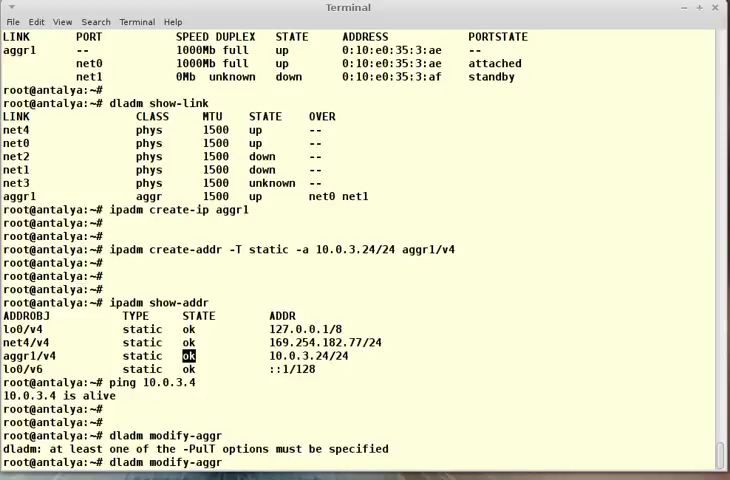
{"action": "type", "text": "-L off"}
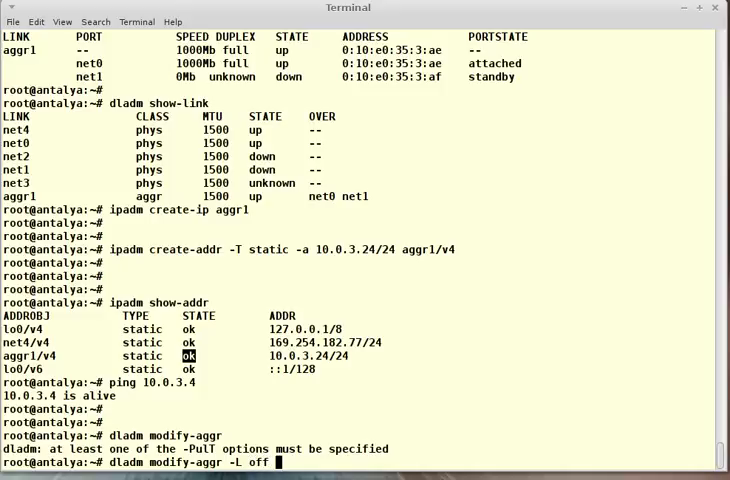
{"action": "type", "text": "aggr1"}
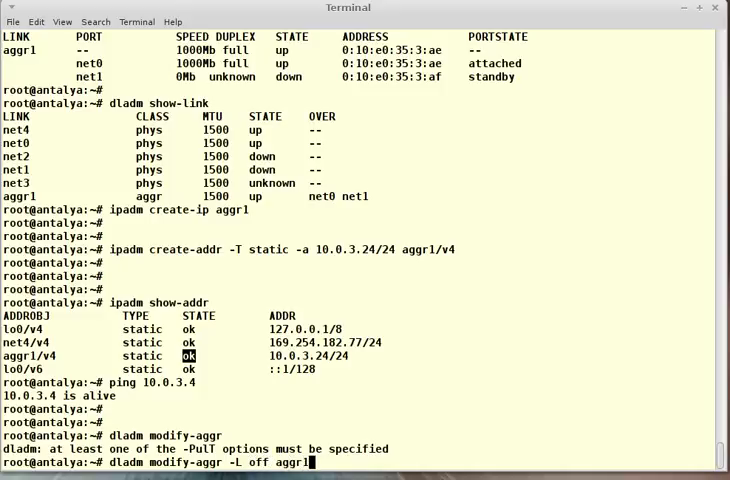
{"action": "key", "text": "Return"}
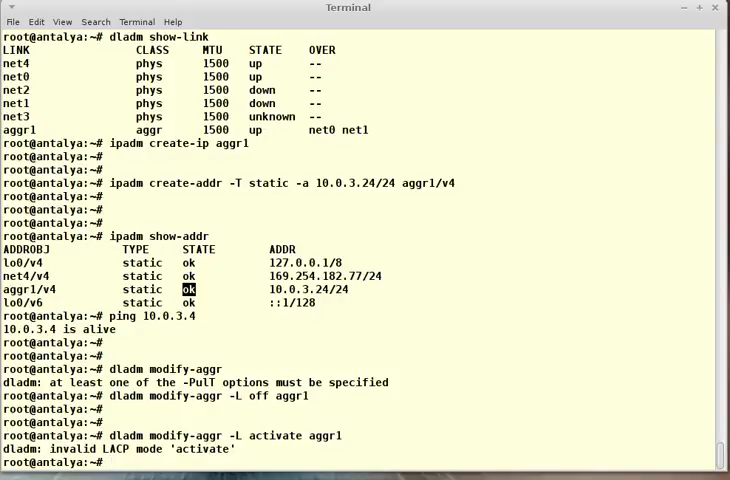
{"action": "type", "text": "dladm modify-aggr -L activate aggr1"}
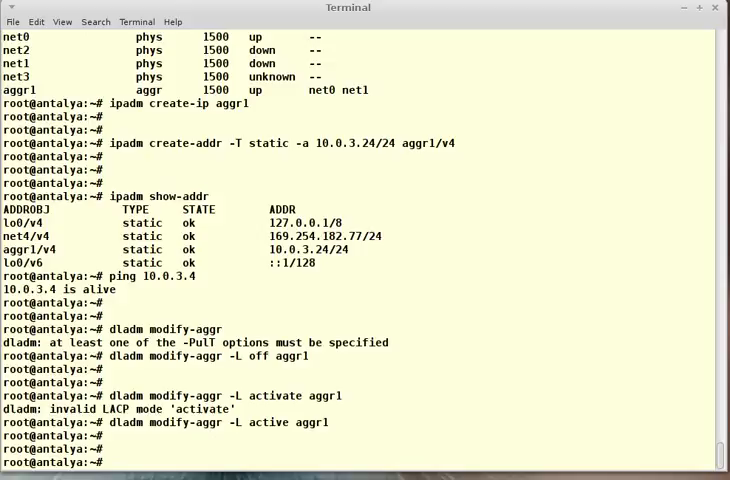
{"action": "type", "text": "dladm hos"}
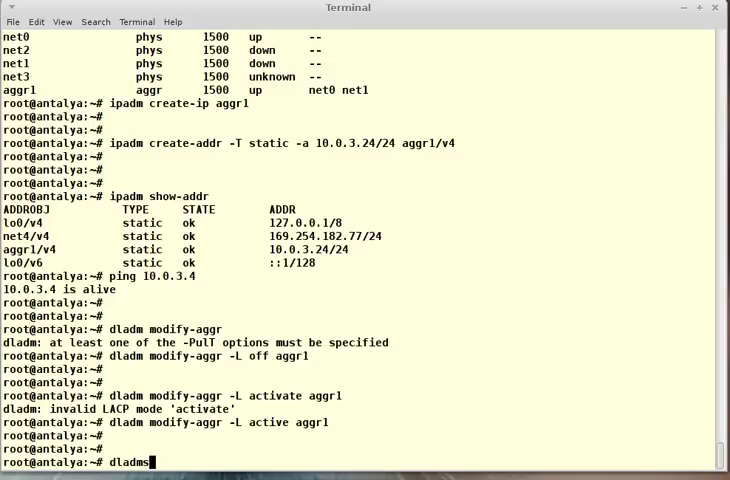
- Show aggr1's LACP port states for net0/net1 and its properties: active LACP, short timer, L2,L3
{"action": "type", "text": "show-aggr -L"}
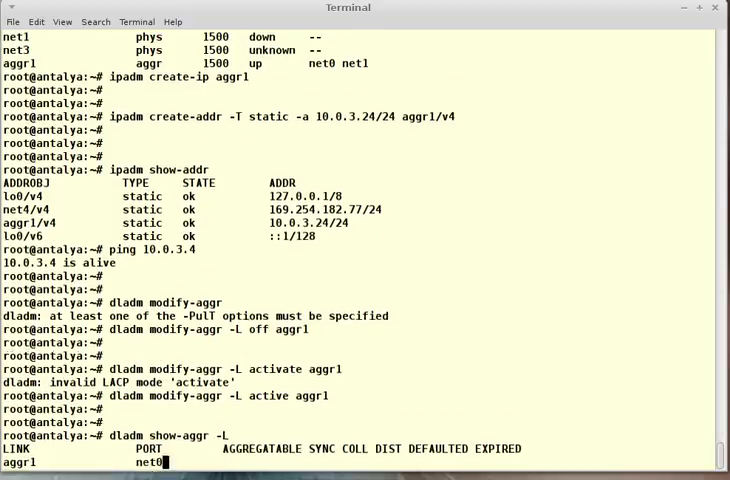
{"action": "key", "text": "Return"}
{"action": "type", "text": "dladm show-aggr -"}
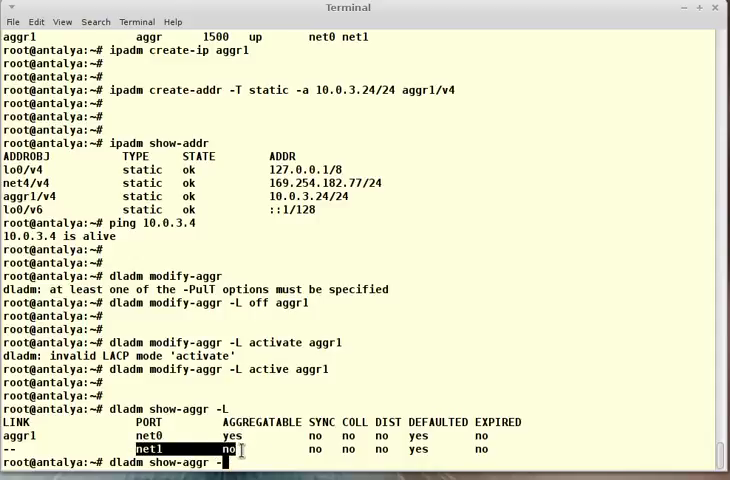
{"action": "mouse_move", "coordinate": [360, 455]}
{"action": "type", "text": "P"}
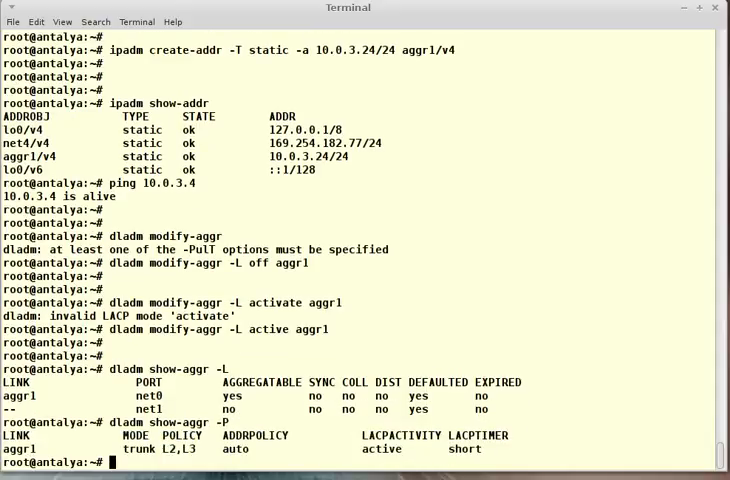
{"action": "mouse_move", "coordinate": [375, 449]}
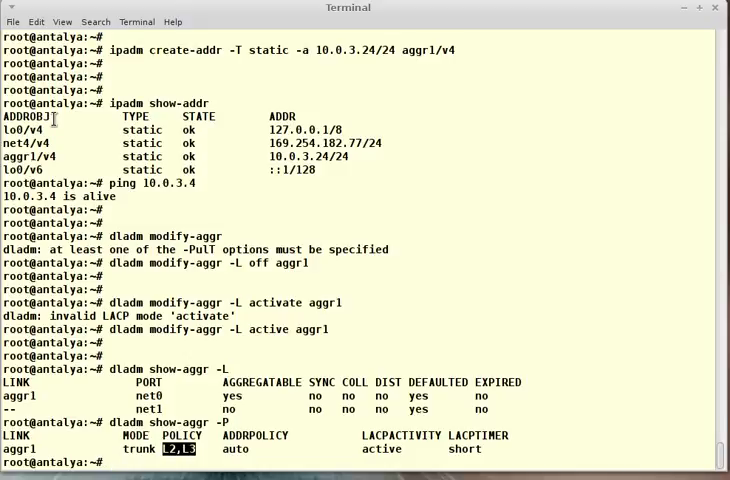
{"action": "mouse_move", "coordinate": [472, 331]}
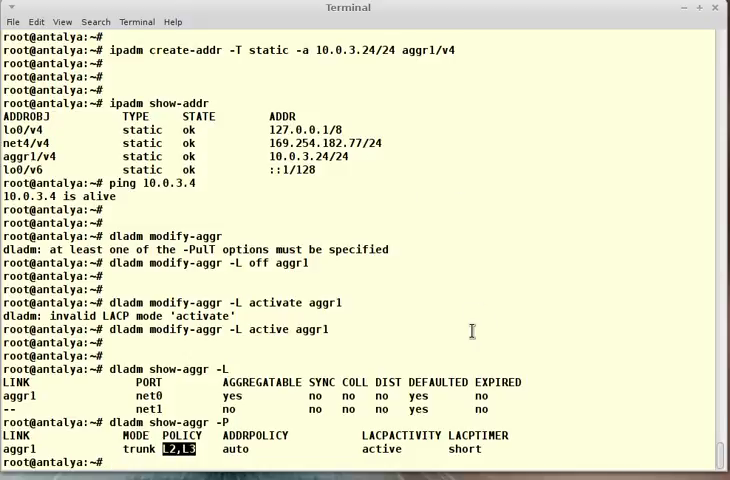
{"action": "scroll", "scroll_direction": "down", "scroll_amount": 3}
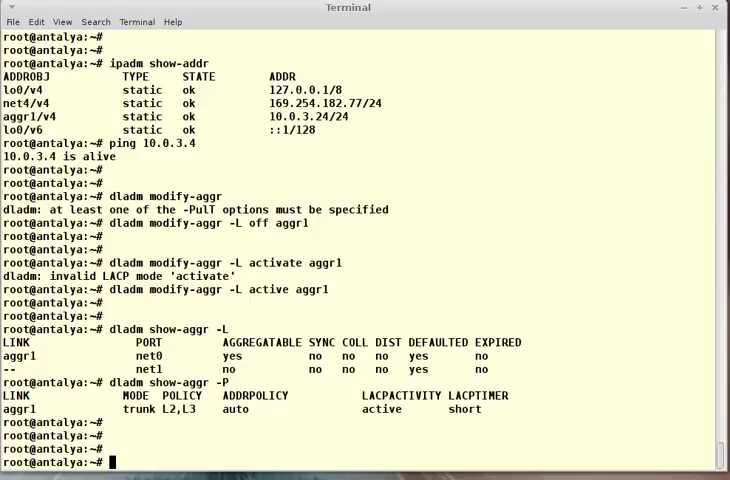
- Delete the IP interface on aggr1
{"action": "type", "text": "ipadm d"}
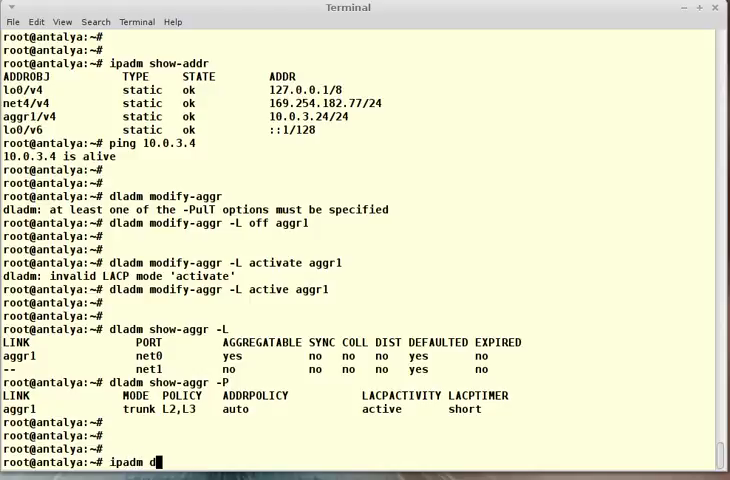
{"action": "type", "text": "elete-ip"}
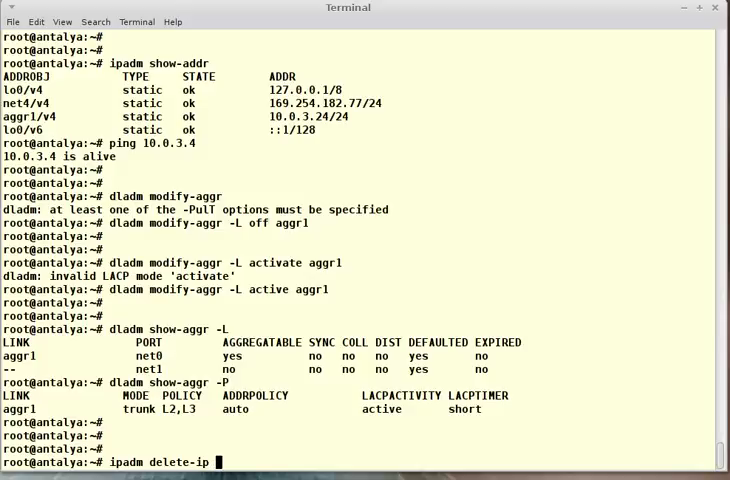
{"action": "type", "text": "aggr1"}
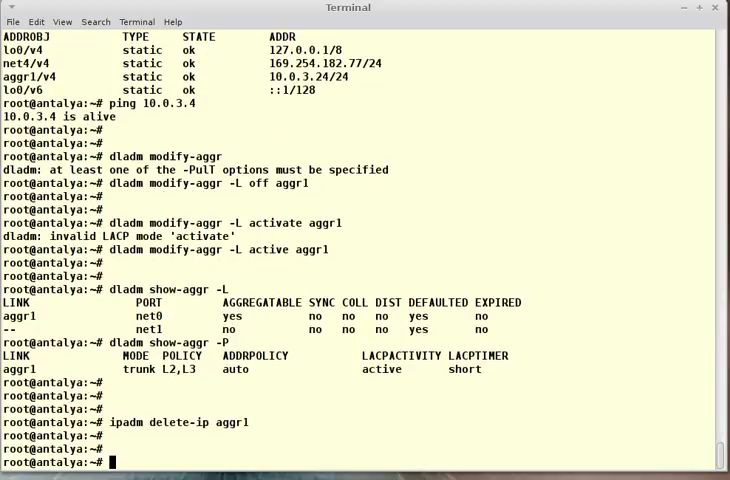
- Delete aggregation aggr1 and confirm the aggregation listing is empty
{"action": "type", "text": "ipadm d"}
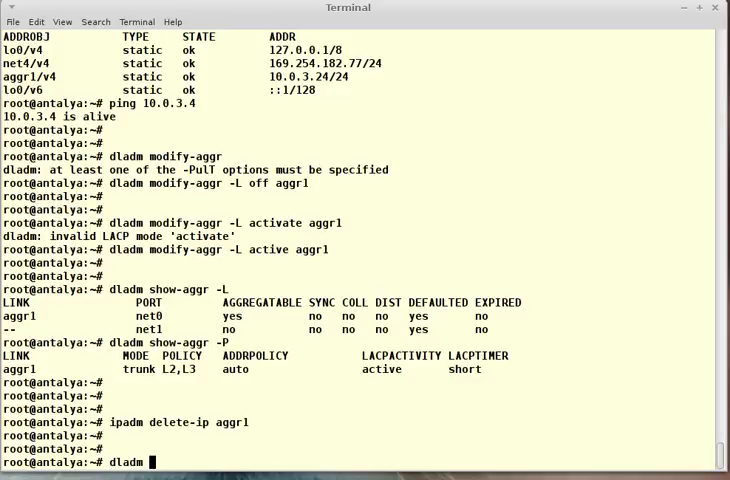
{"action": "type", "text": "delet"}
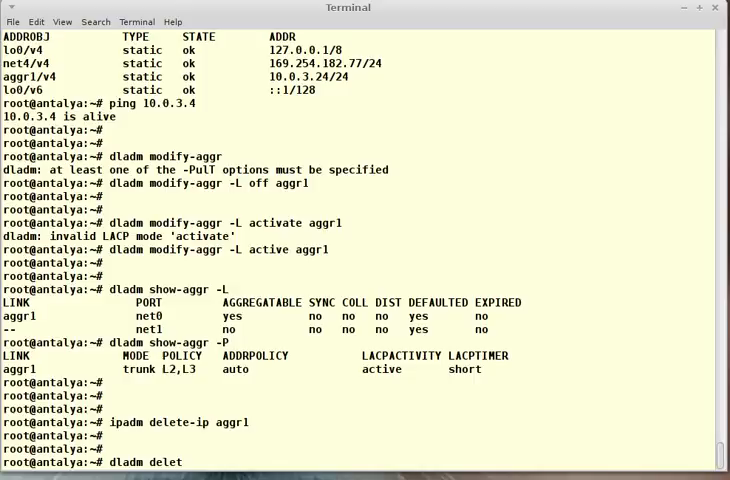
{"action": "type", "text": "-aggr aggr1"}
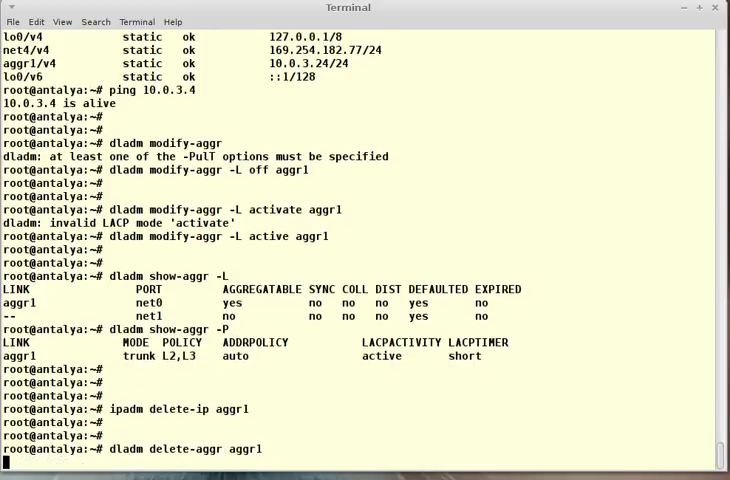
{"action": "type", "text": "dladm hso"}
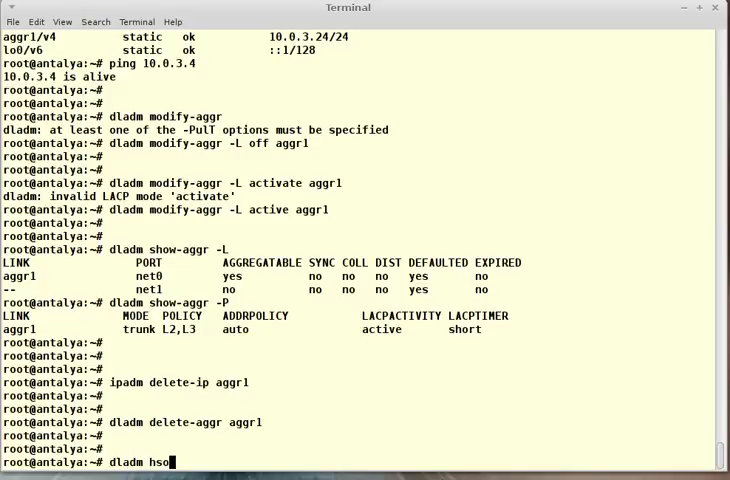
{"action": "key", "text": "BackSpace"}
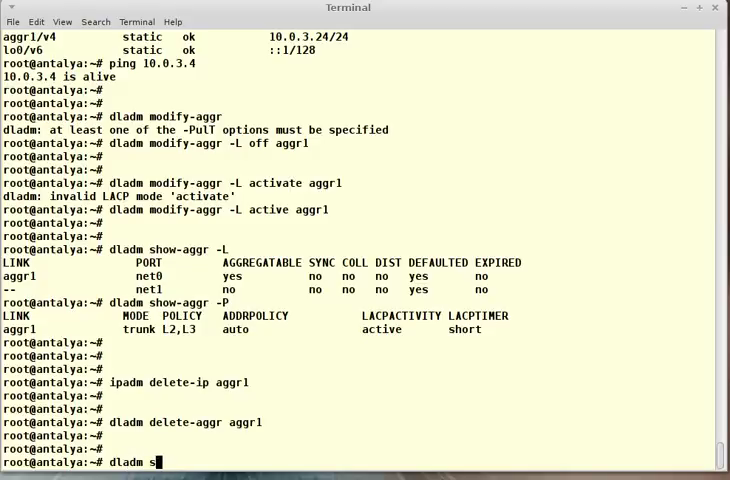
{"action": "key", "text": "Return"}
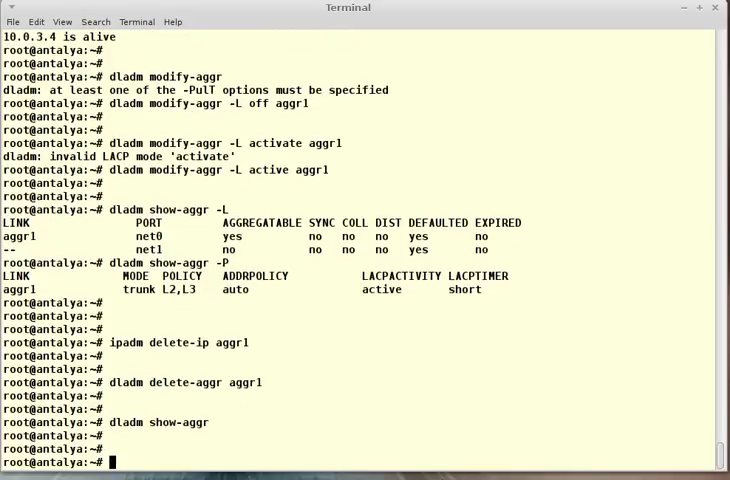